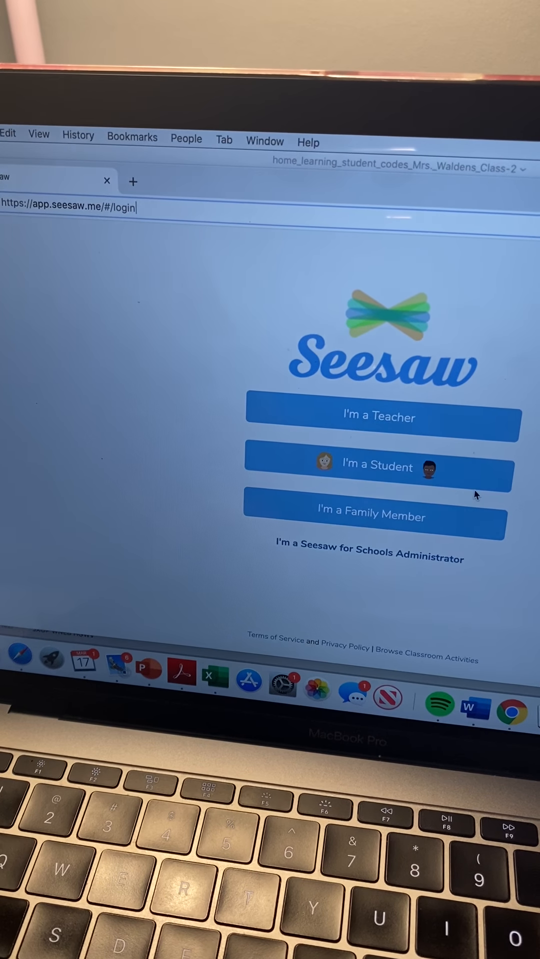
# Sign in as a student by pasting the class text code and submitting it
pyautogui.click(380, 467)
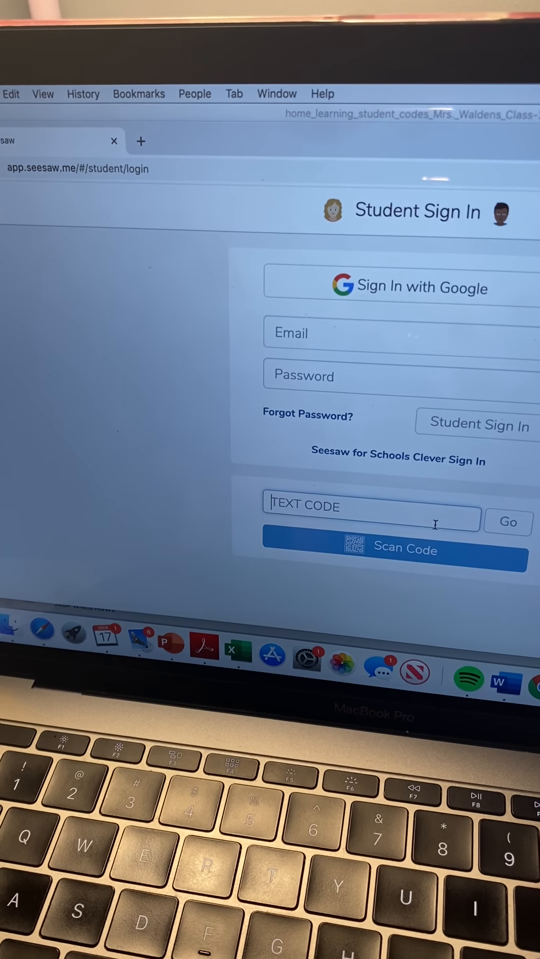
pyautogui.rightClick(422, 517)
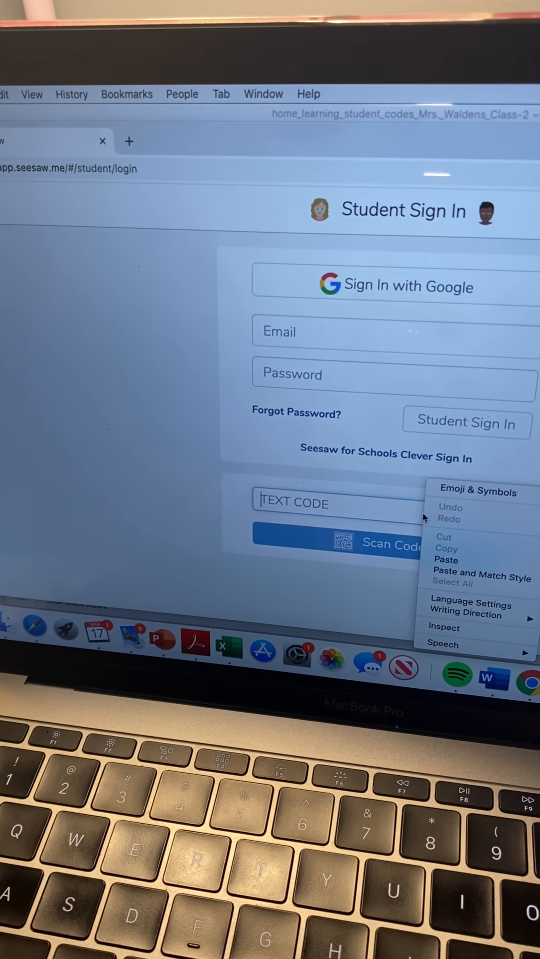
pyautogui.moveTo(451, 559)
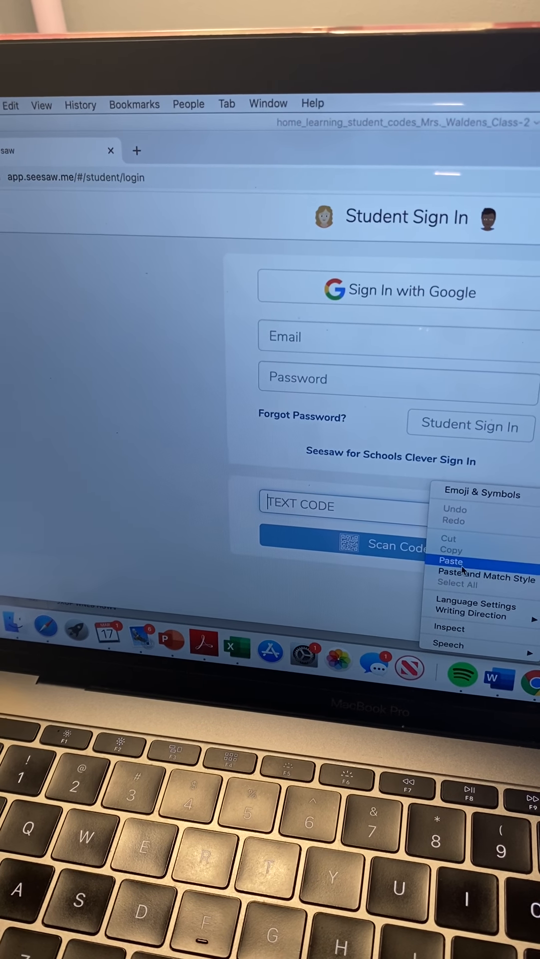
pyautogui.click(452, 560)
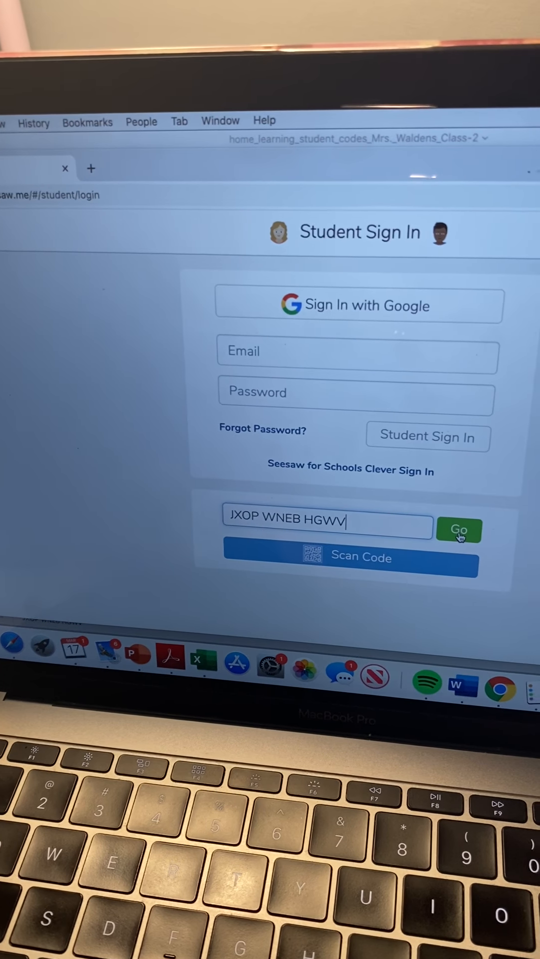
pyautogui.click(459, 529)
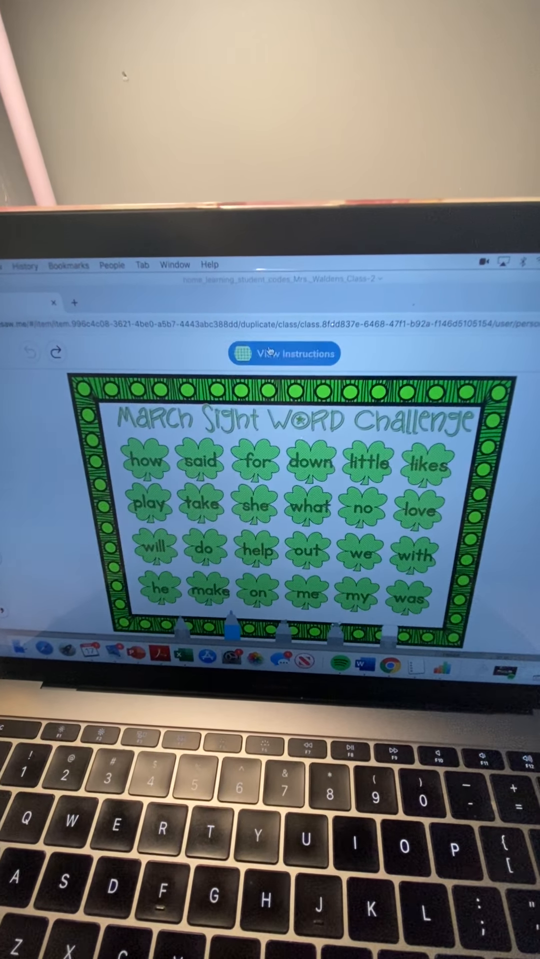
# Read the March Sight Words instructions and close the dialog
pyautogui.click(284, 354)
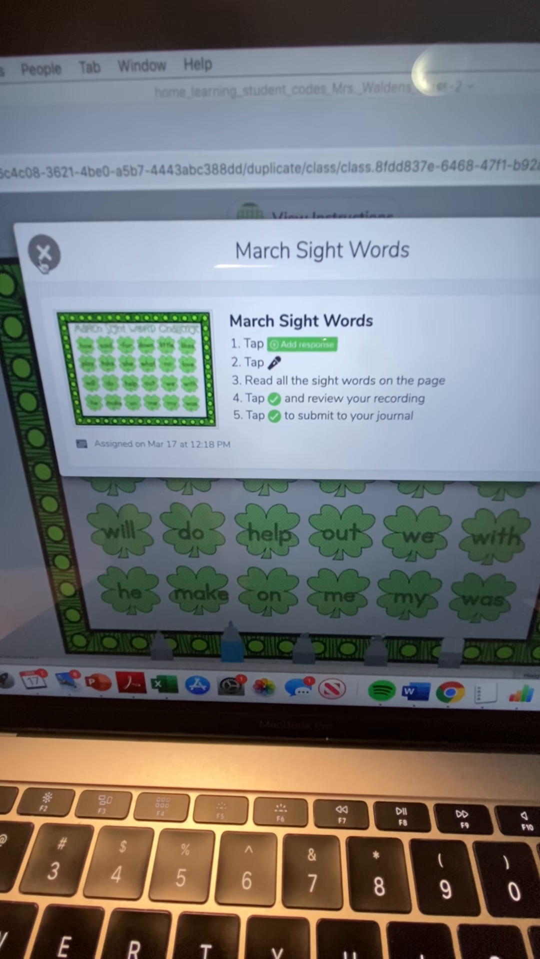
pyautogui.click(42, 255)
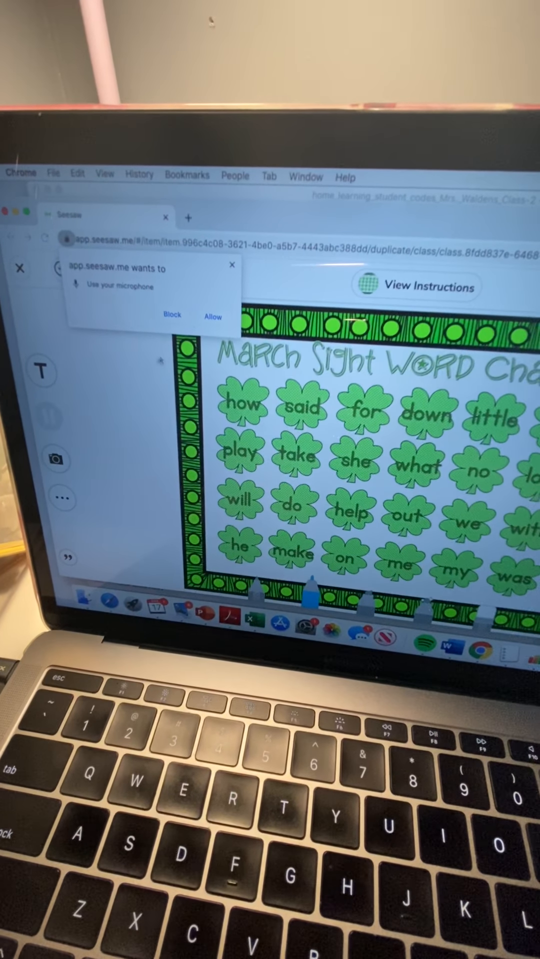
# Grant microphone access and record about twenty seconds of reading the sight words
pyautogui.click(211, 317)
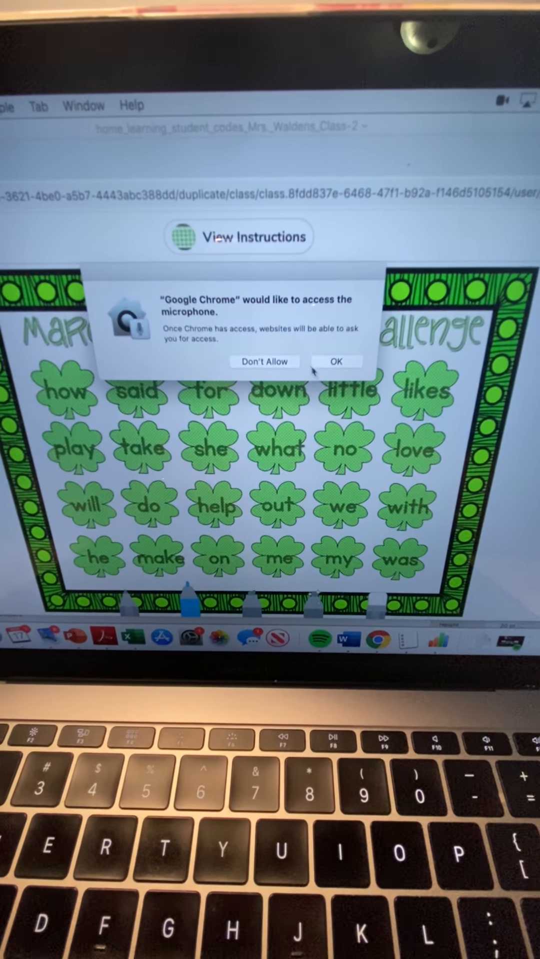
pyautogui.click(335, 362)
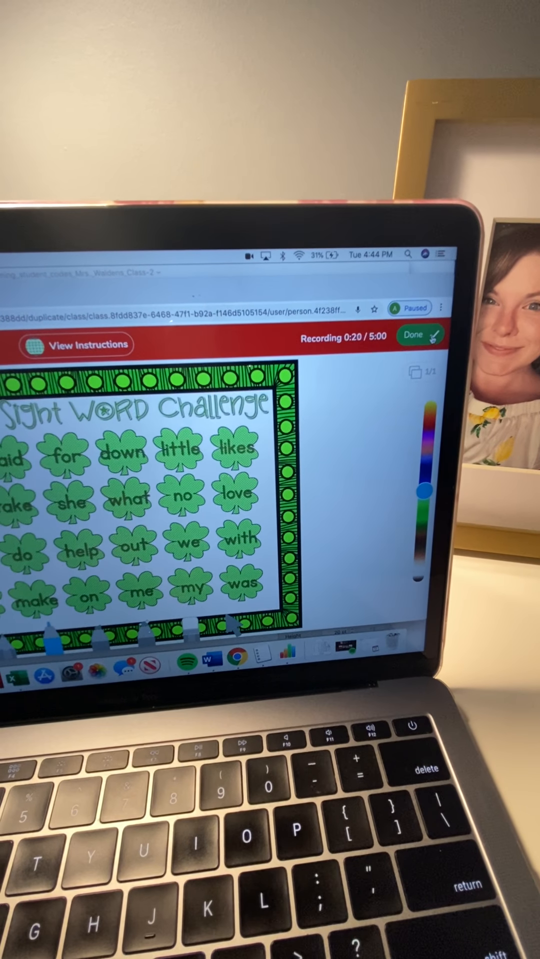
pyautogui.click(413, 335)
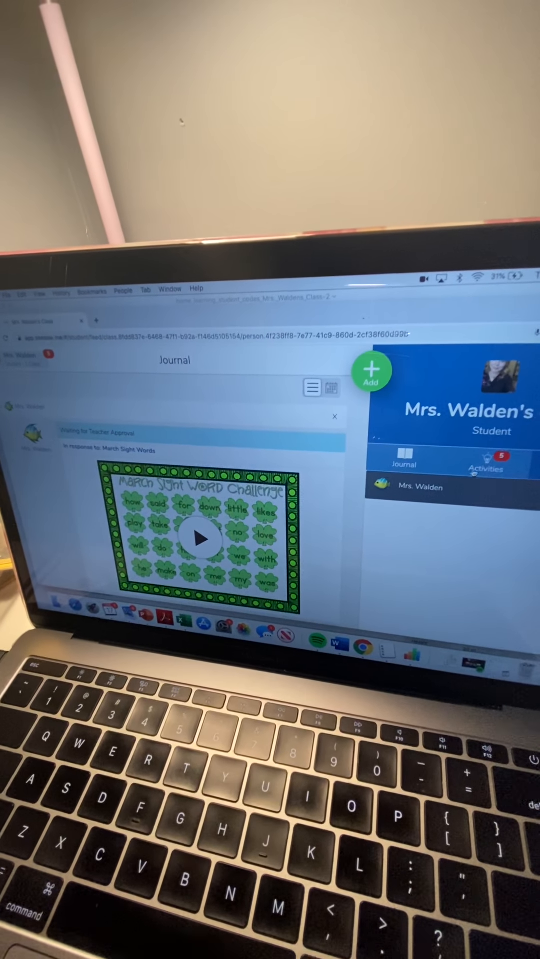
# Return to the activities list and start a response to Labeling a Snake
pyautogui.click(487, 467)
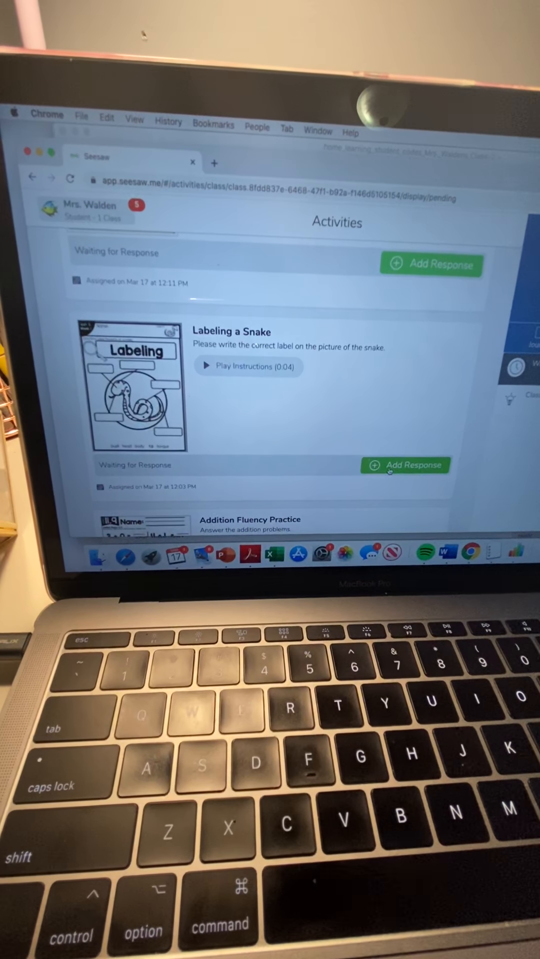
pyautogui.click(405, 464)
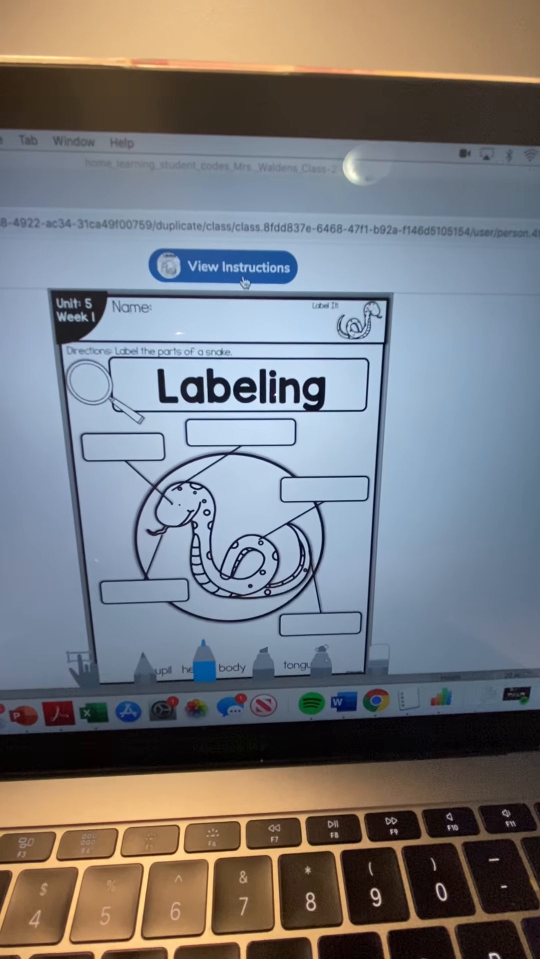
# Play the Labeling a Snake audio instructions and close the dialog
pyautogui.click(223, 268)
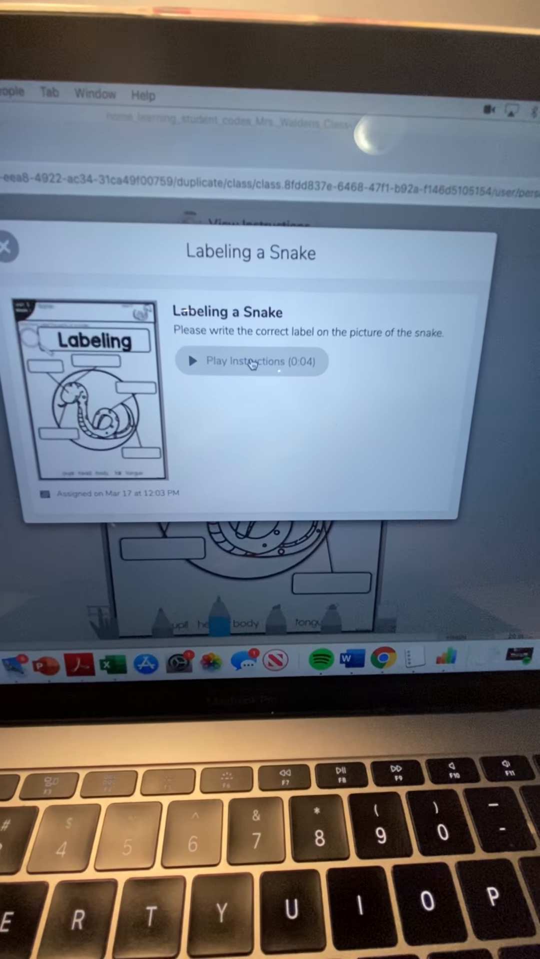
pyautogui.click(251, 360)
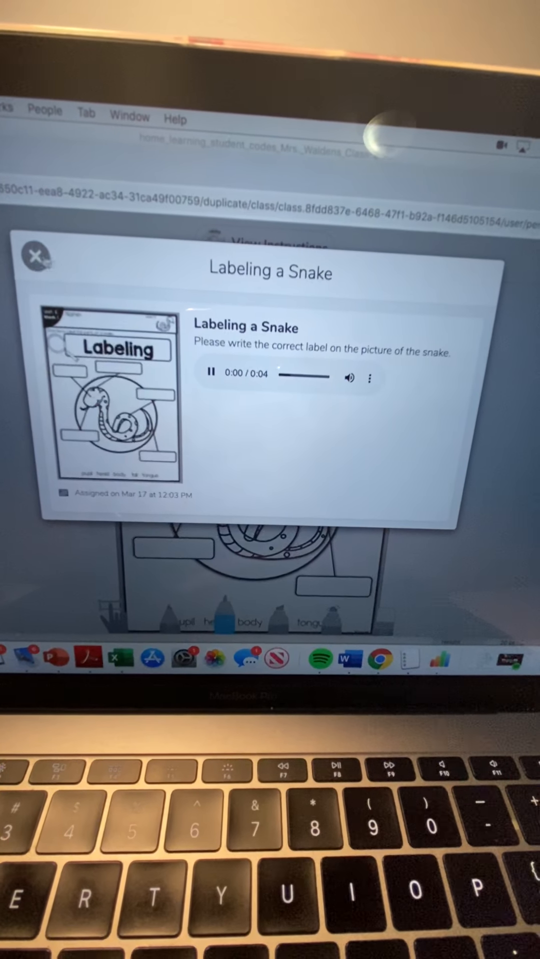
pyautogui.click(34, 256)
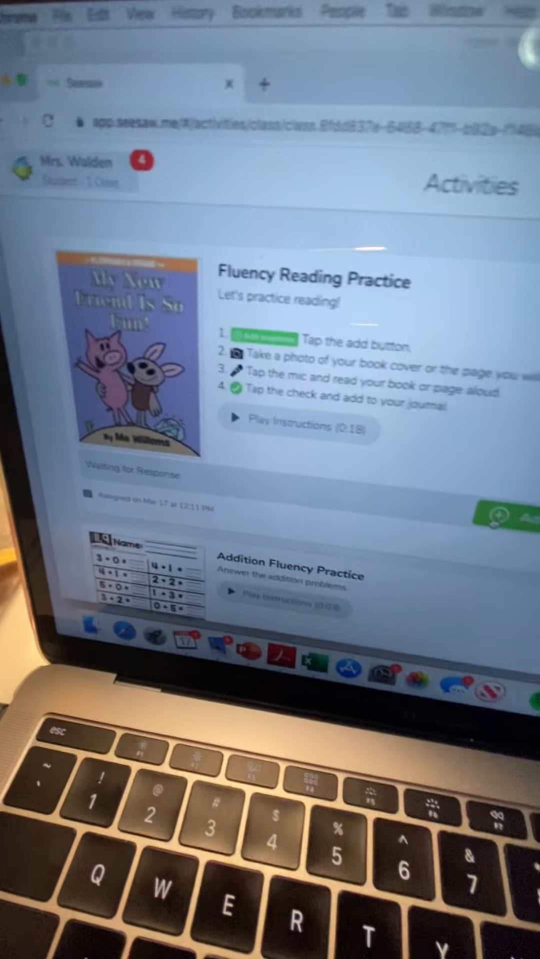
# Start a new activity response and draw short blue vertical strokes on the canvas
pyautogui.scroll(-3)
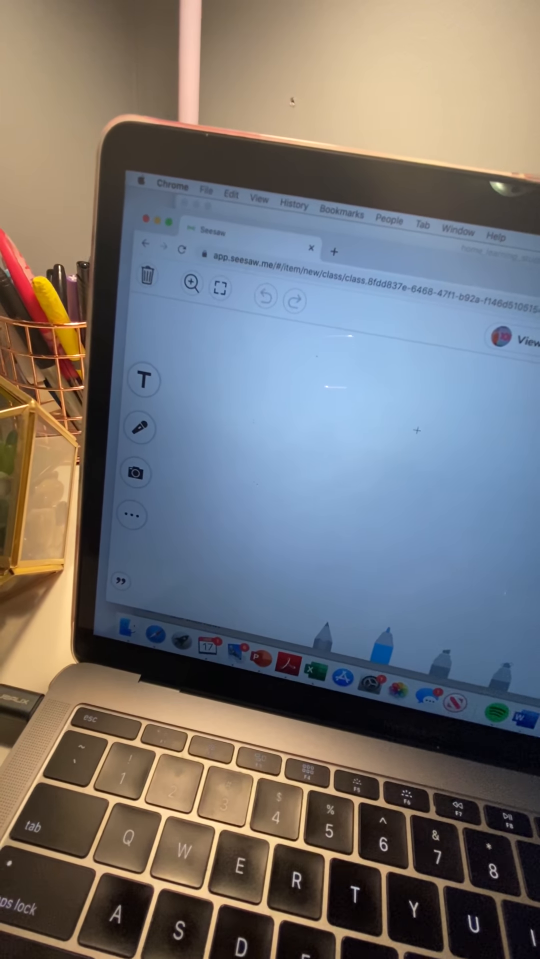
pyautogui.moveTo(380, 404); pyautogui.dragTo(429, 465)
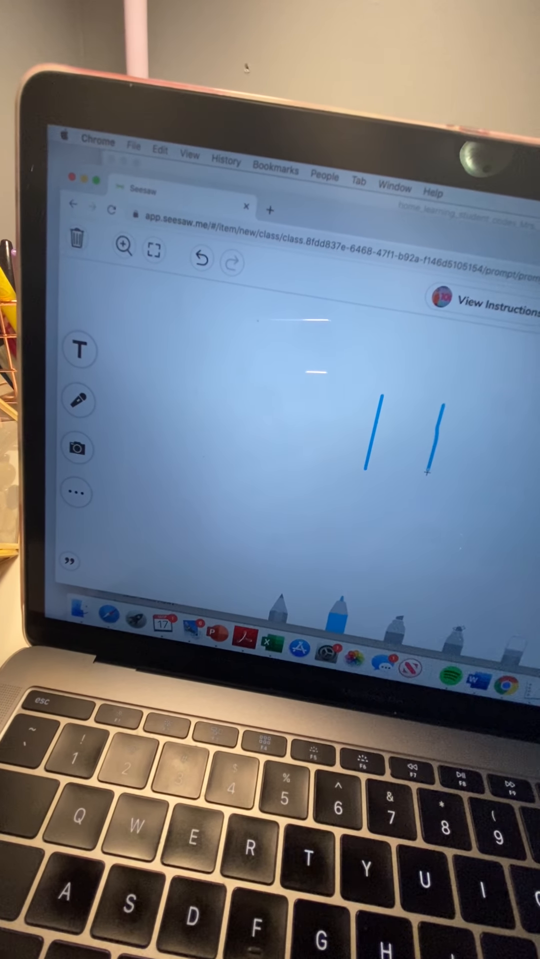